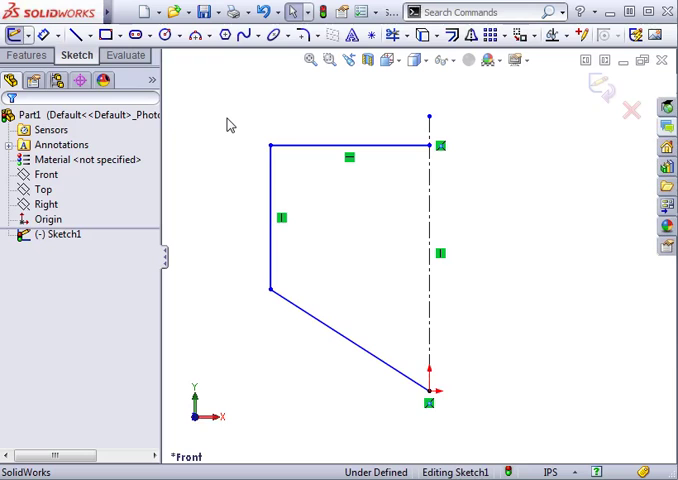
{"action": "mouse_move", "coordinate": [470, 35]}
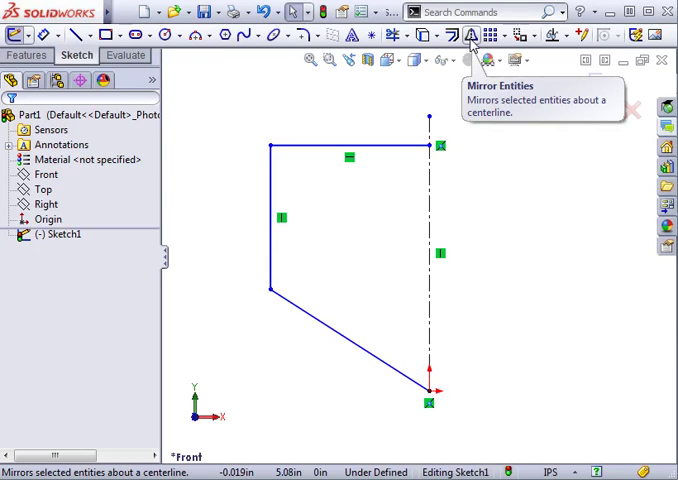
- Start Mirror Entities with the top, left and slanted profile lines selected for mirroring
{"action": "left_click", "coordinate": [471, 35]}
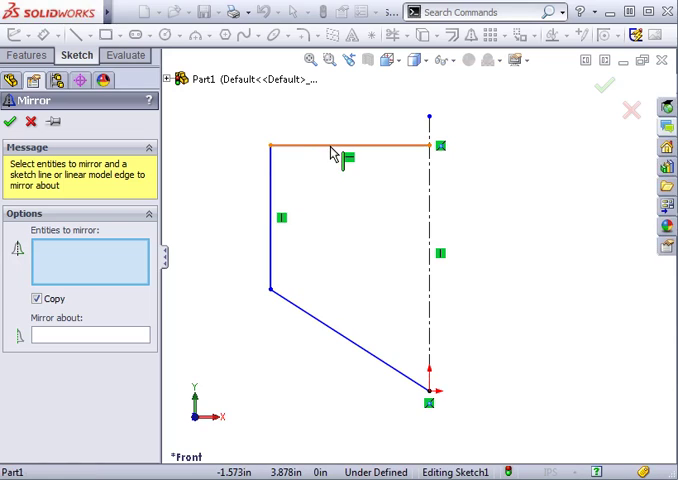
{"action": "left_click", "coordinate": [350, 147]}
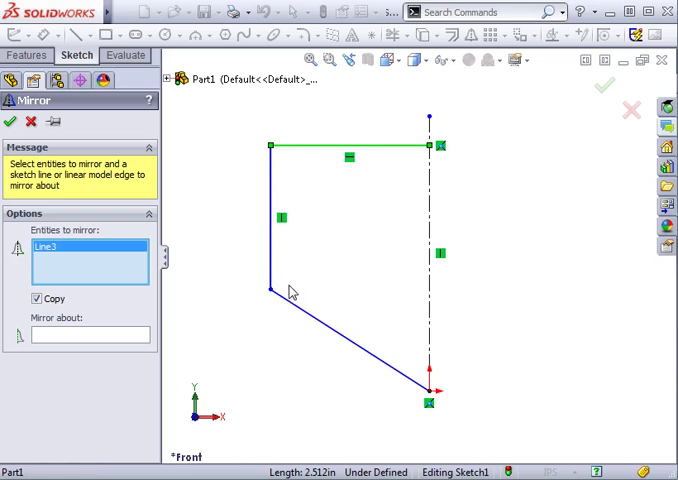
{"action": "left_click", "coordinate": [271, 230]}
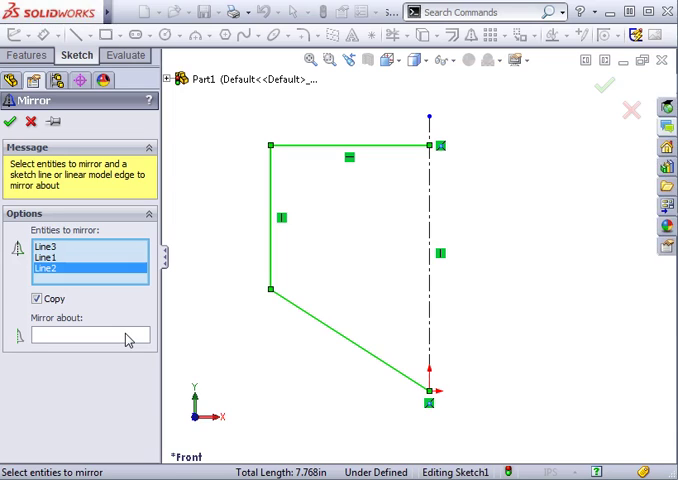
{"action": "left_click", "coordinate": [89, 335]}
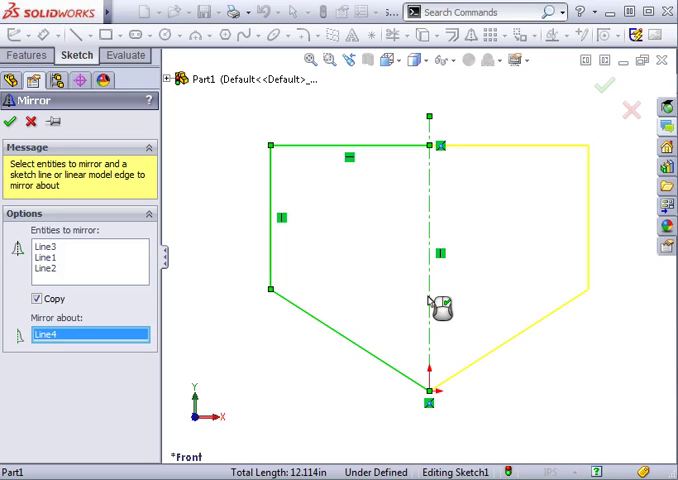
{"action": "mouse_move", "coordinate": [77, 314]}
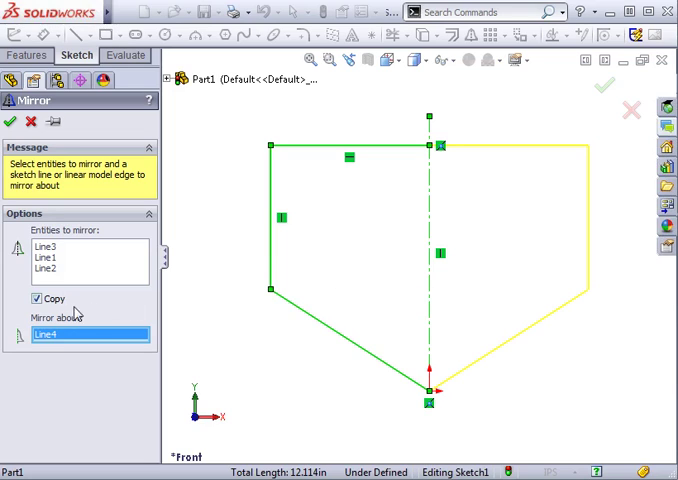
{"action": "mouse_move", "coordinate": [58, 305]}
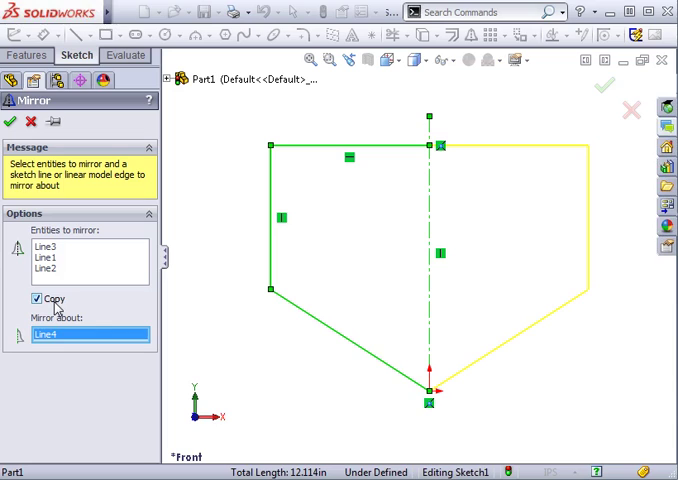
{"action": "mouse_move", "coordinate": [55, 307]}
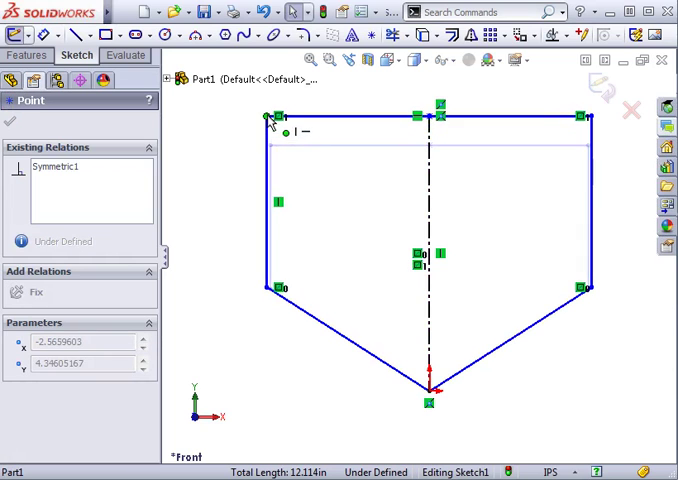
- Drag a top corner of the pentagon downward to confirm both halves move symmetrically
{"action": "left_click_drag", "start_coordinate": [266, 118], "coordinate": [254, 211]}
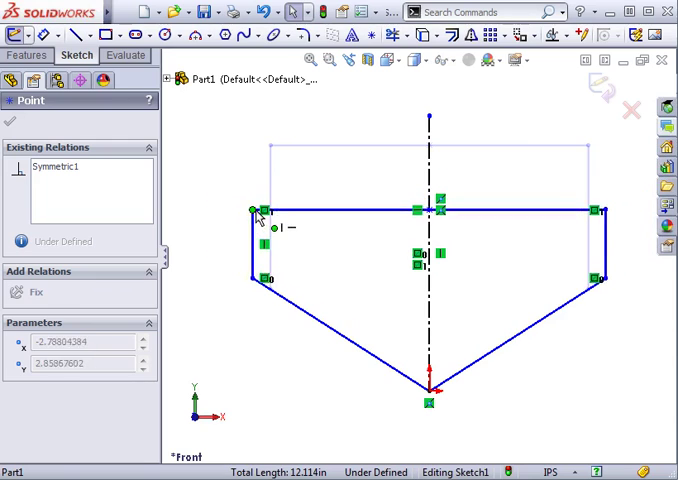